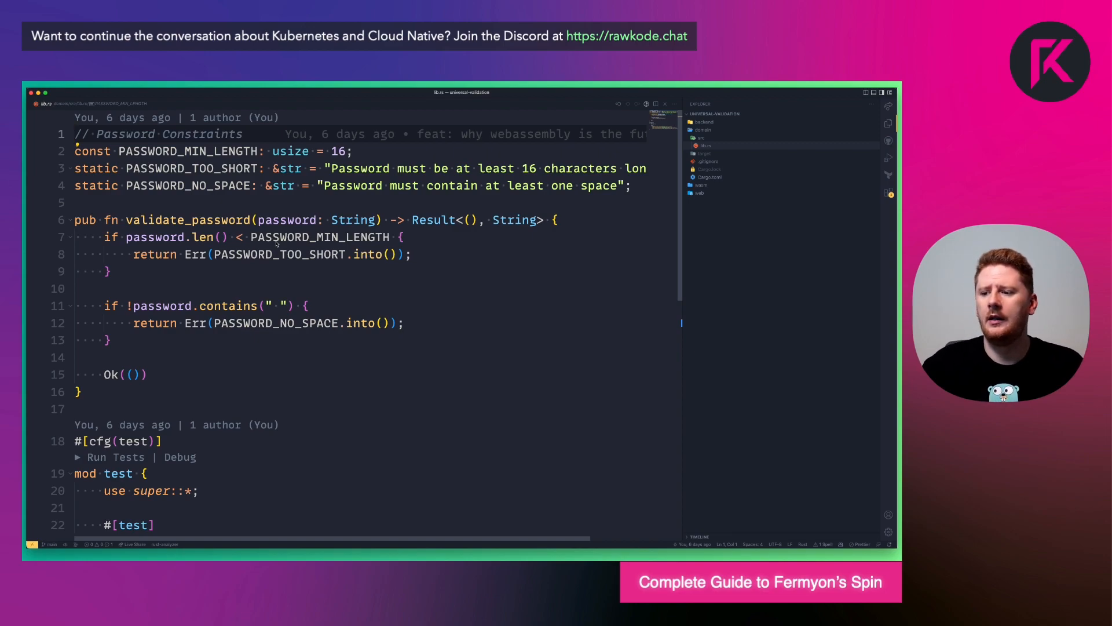
Scroll through wasm/src/lib.rs to the #[wasm_bindgen] validate_password wrapper.
{"action": "scroll", "scroll_direction": "down", "scroll_amount": 3}
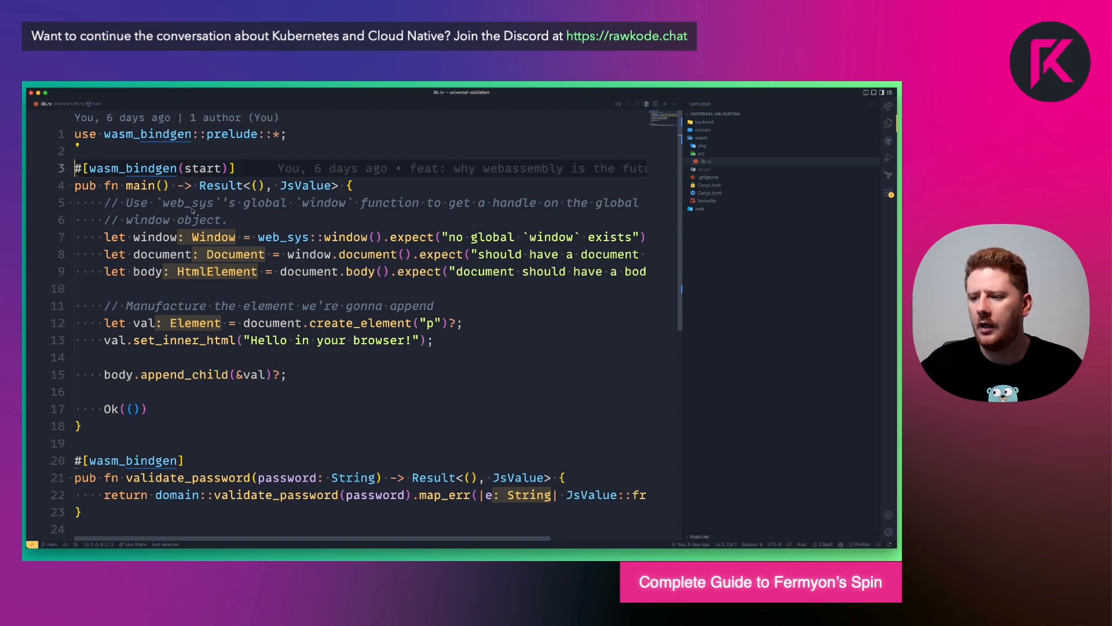
{"action": "mouse_move", "coordinate": [159, 236]}
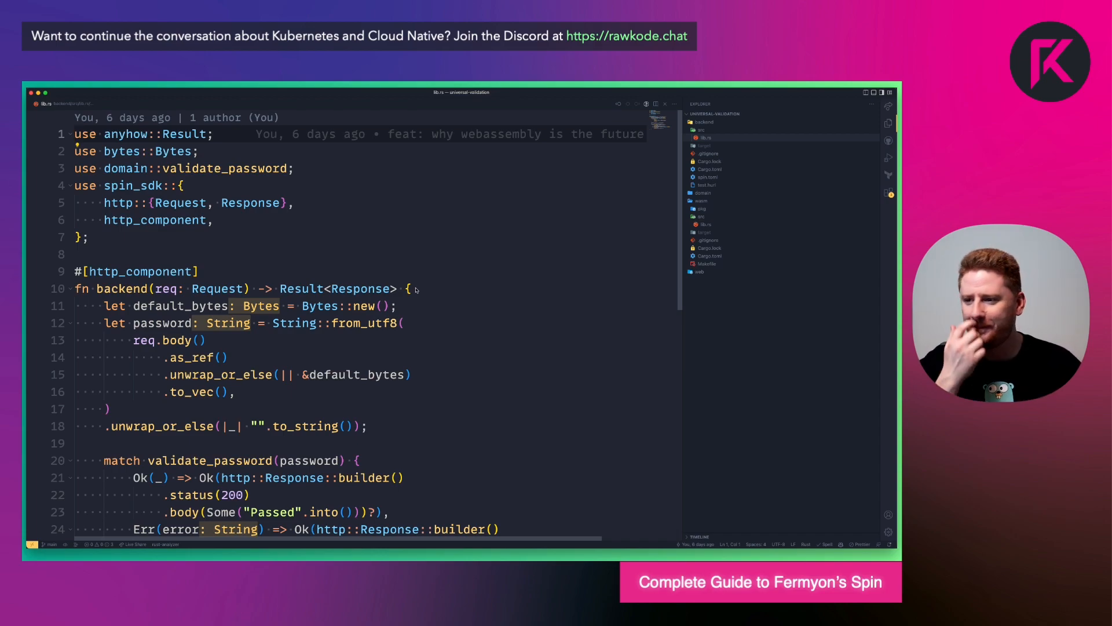
{"action": "mouse_move", "coordinate": [261, 306]}
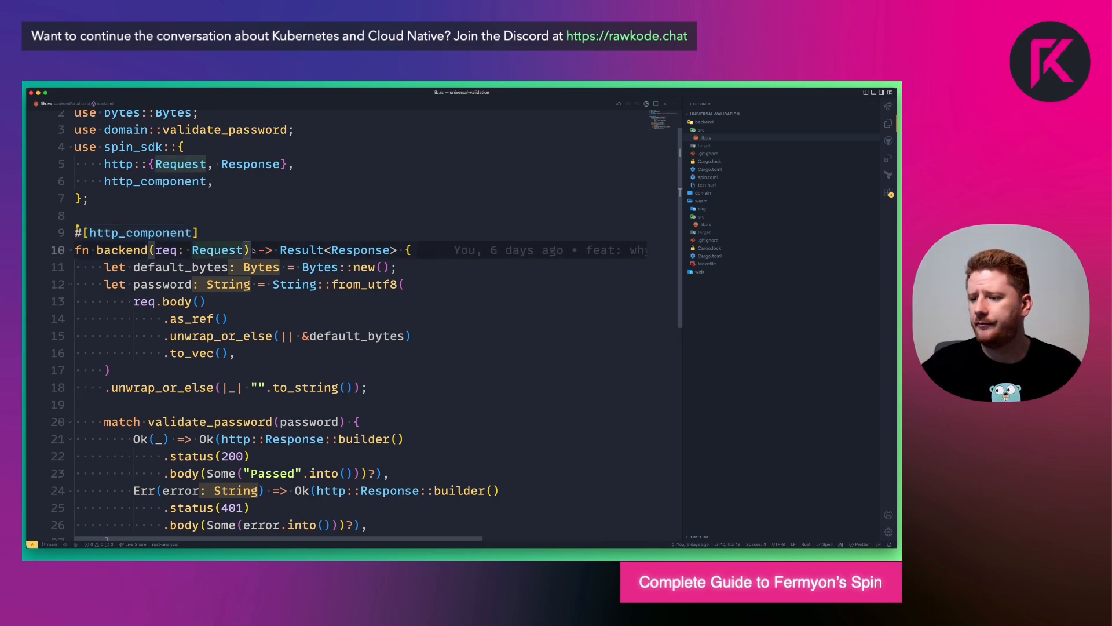
Scroll through backend/src/lib.rs to read the #[http_component] backend function.
{"action": "scroll", "scroll_direction": "down", "scroll_amount": 3}
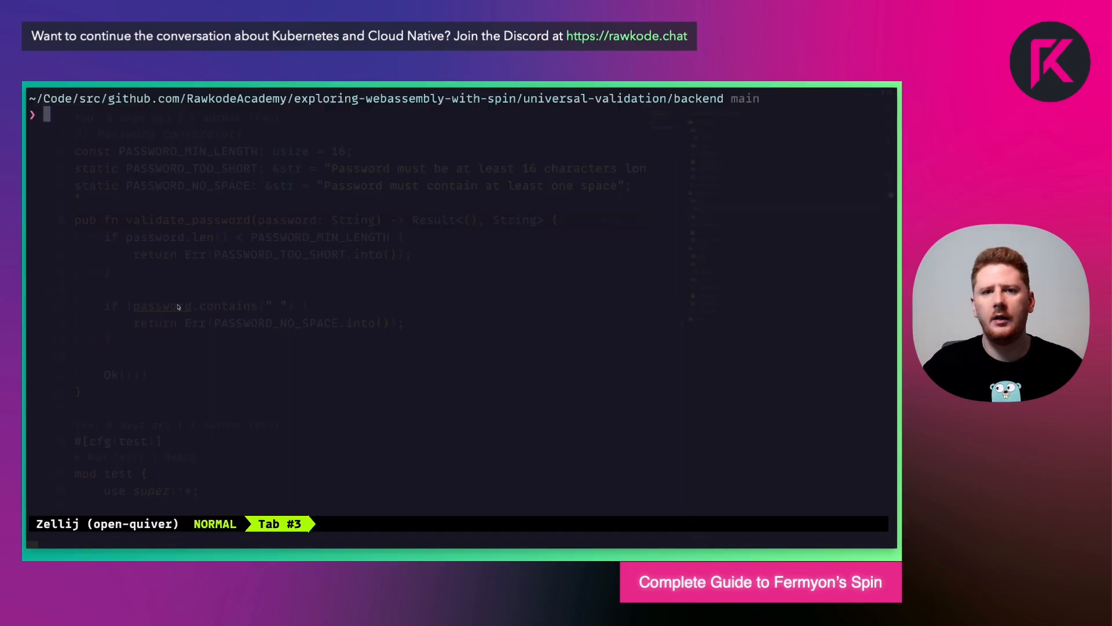
Run spin build, start spin up --follow-all, and begin a hurl --test run in a second pane.
{"action": "type", "text": "spin build"}
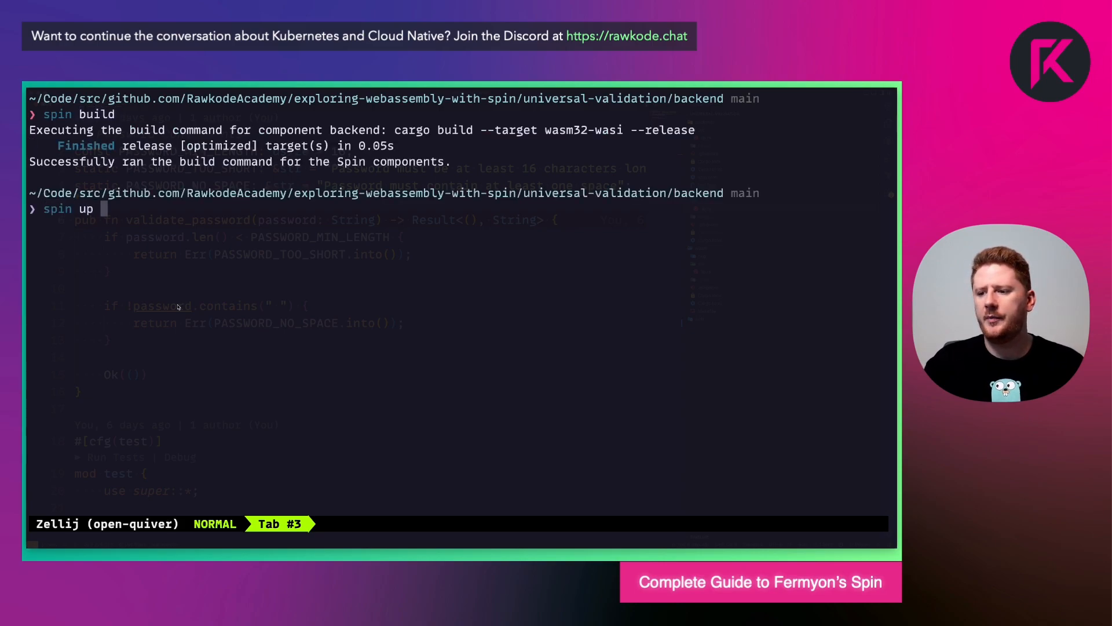
{"action": "type", "text": "--follow-all"}
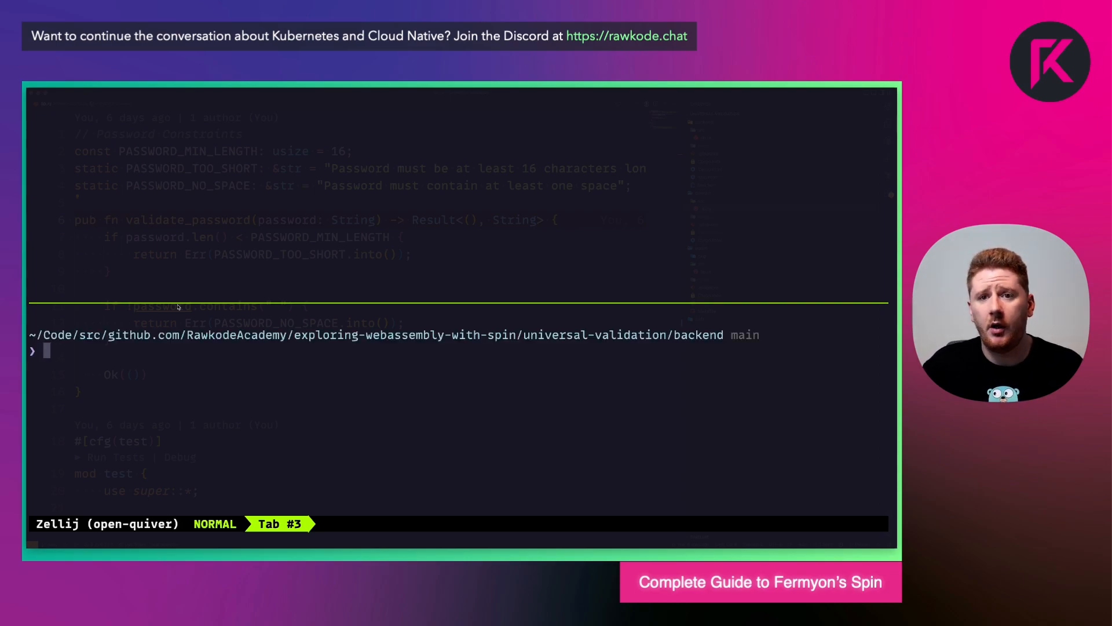
{"action": "type", "text": "hurl --test"}
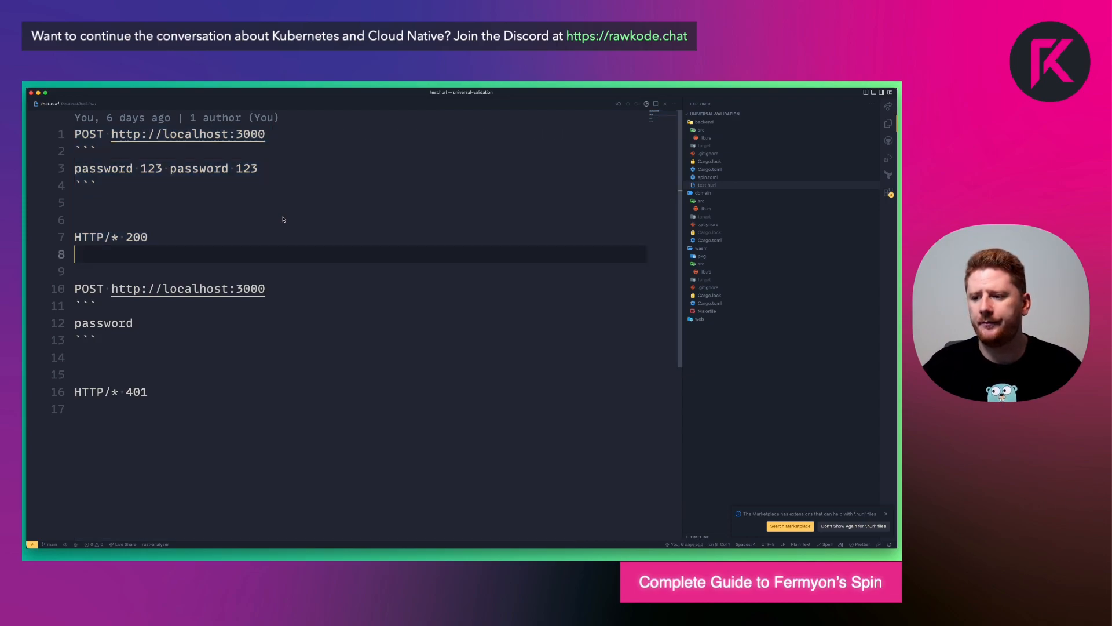
Highlight the two POST test cases to localhost:3000 in backend/test.hurl.
{"action": "left_click_drag", "start_coordinate": [75, 288], "coordinate": [150, 397]}
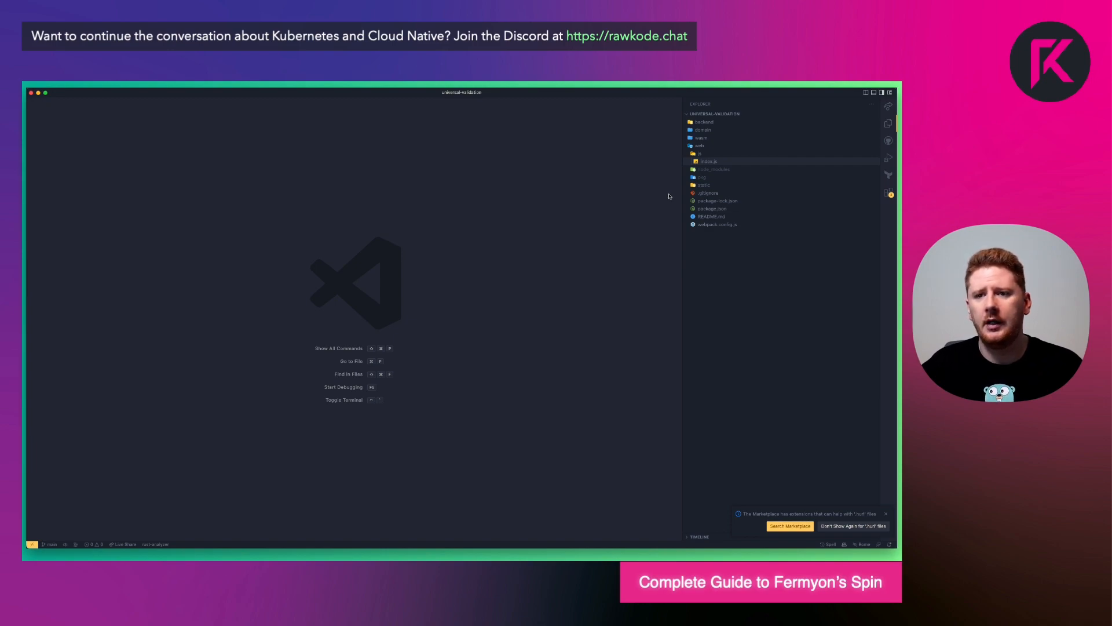
Bring up web/js/index.js that imports ../../wasm/pkg and calls validate_password("password").
{"action": "left_click", "coordinate": [707, 161]}
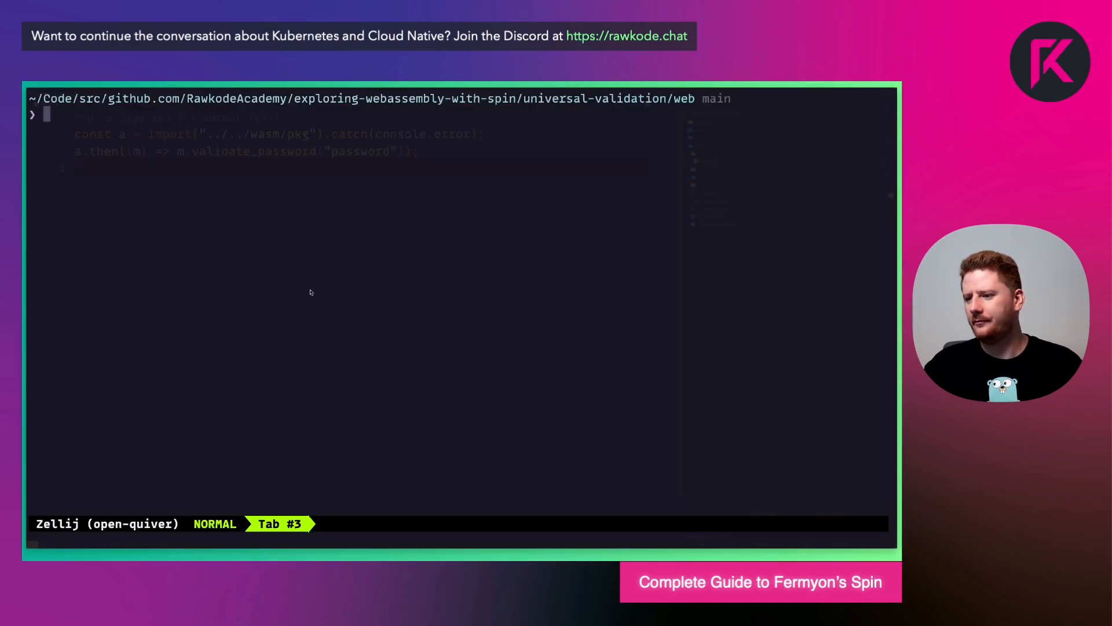
Run npm run build from the universal-validation/web directory.
{"action": "type", "text": "npm run"}
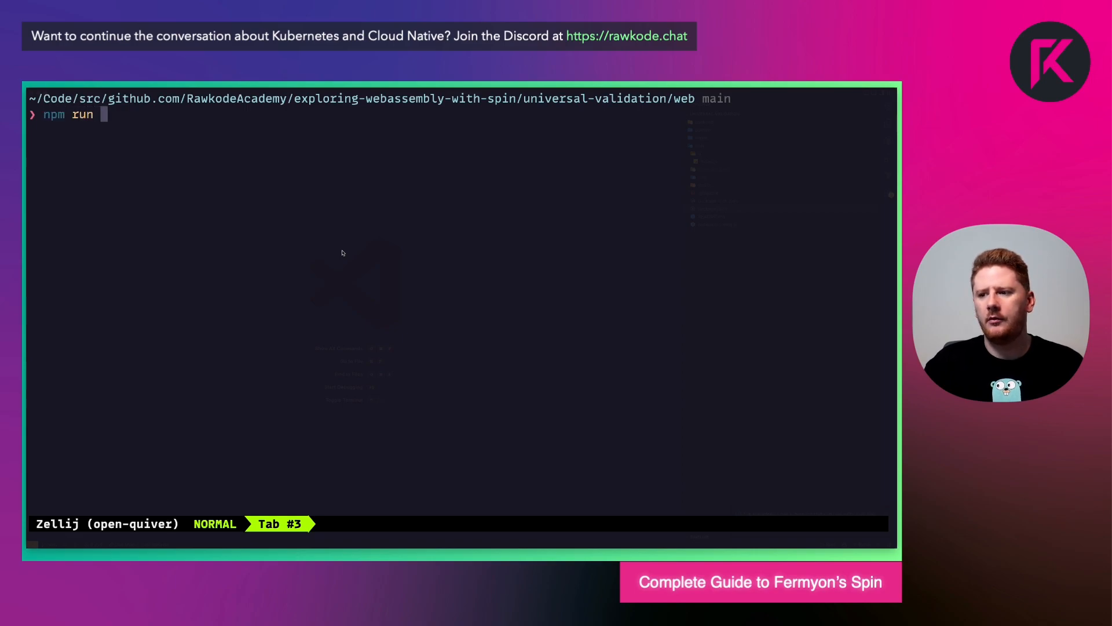
{"action": "type", "text": "bui"}
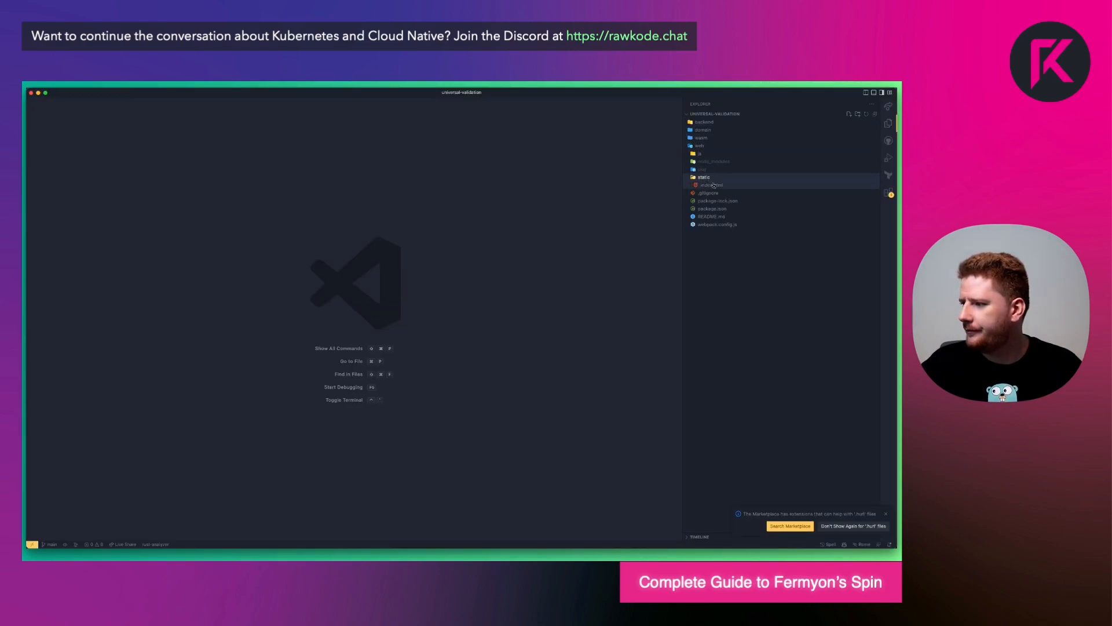
Show static/index.html and highlight its body section loading index.js.
{"action": "left_click", "coordinate": [710, 185]}
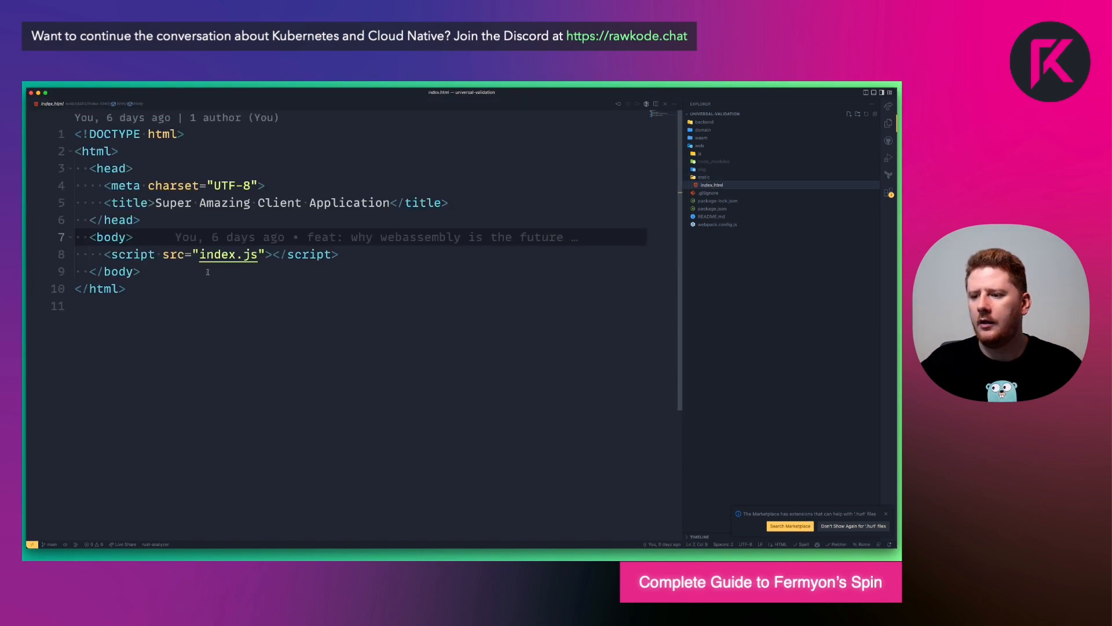
{"action": "left_click_drag", "start_coordinate": [79, 236], "coordinate": [140, 272]}
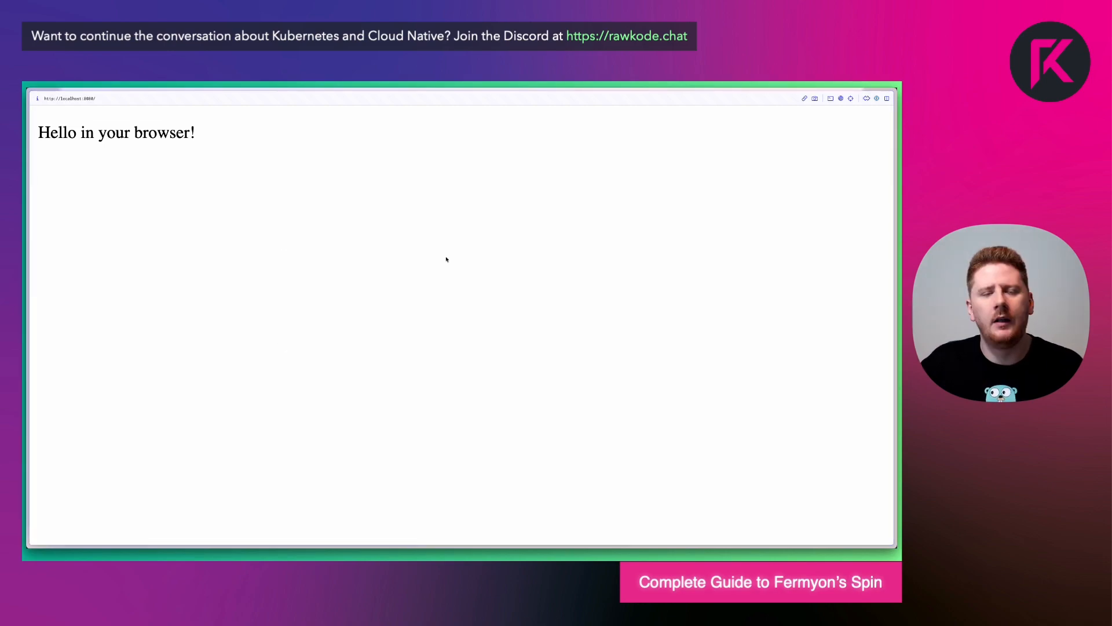
Inspect the localhost page's Console error about 16-character passwords, then return to VS Code.
{"action": "right_click", "coordinate": [446, 259]}
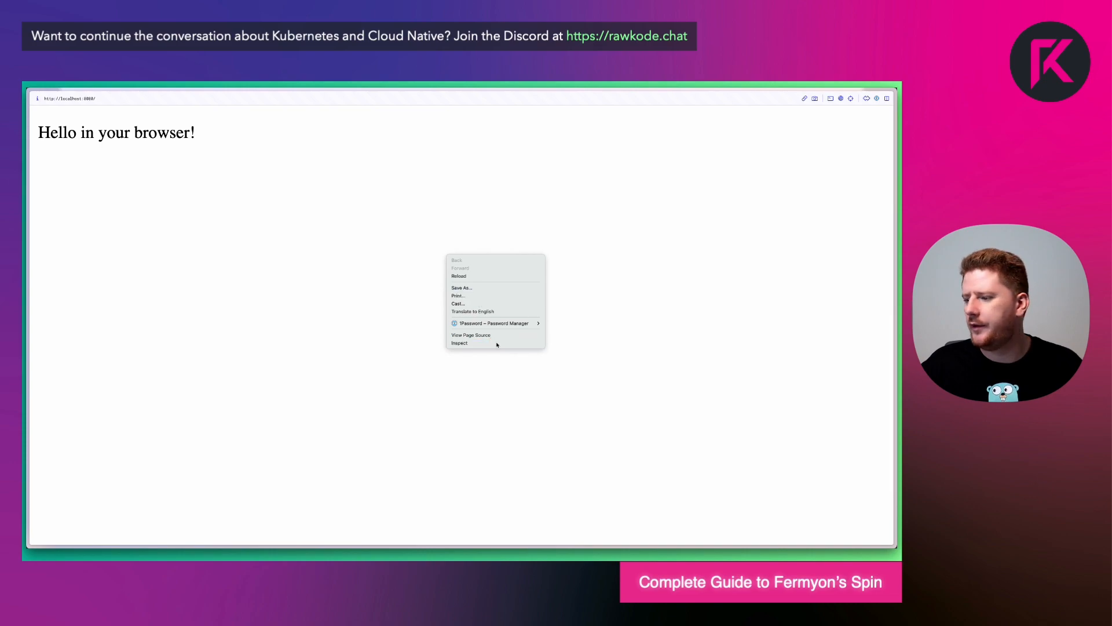
{"action": "left_click", "coordinate": [459, 343]}
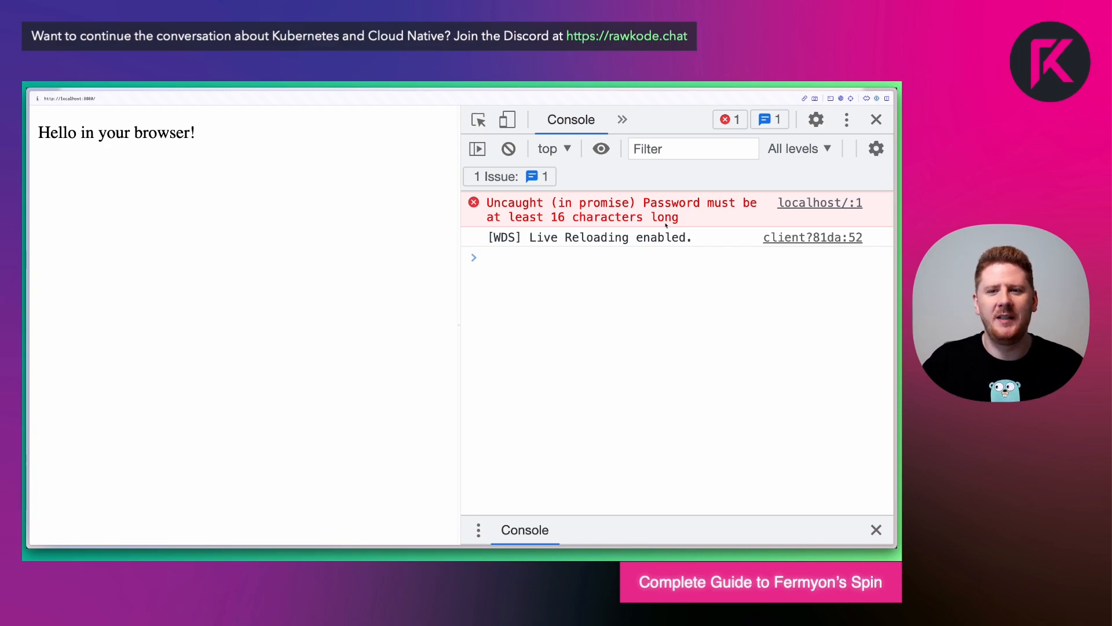
{"action": "left_click", "coordinate": [485, 257]}
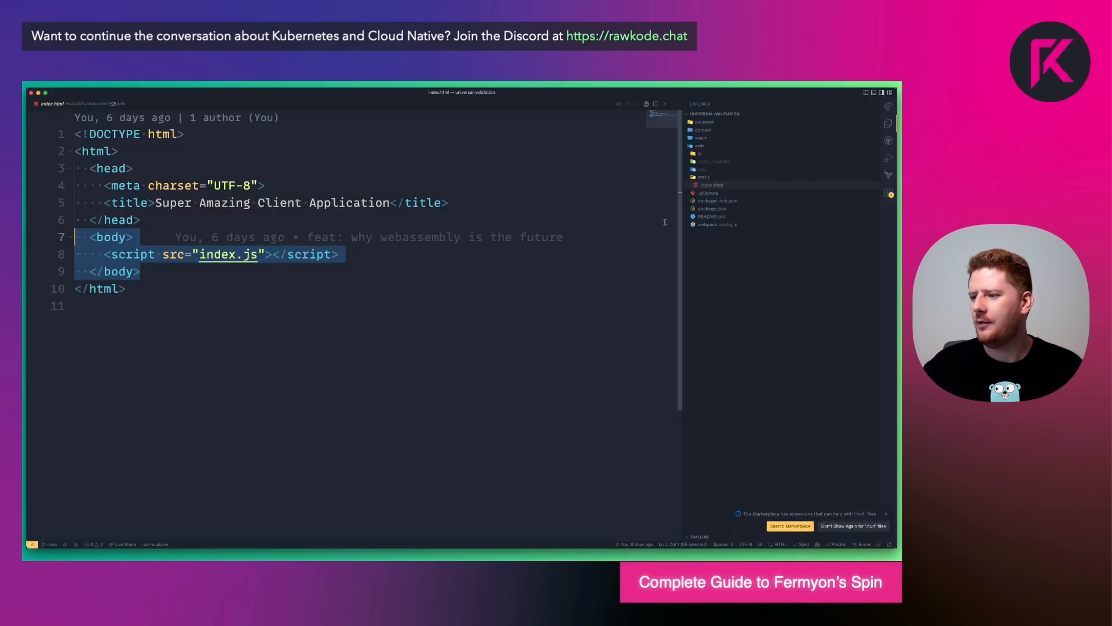
{"action": "left_click", "coordinate": [664, 103]}
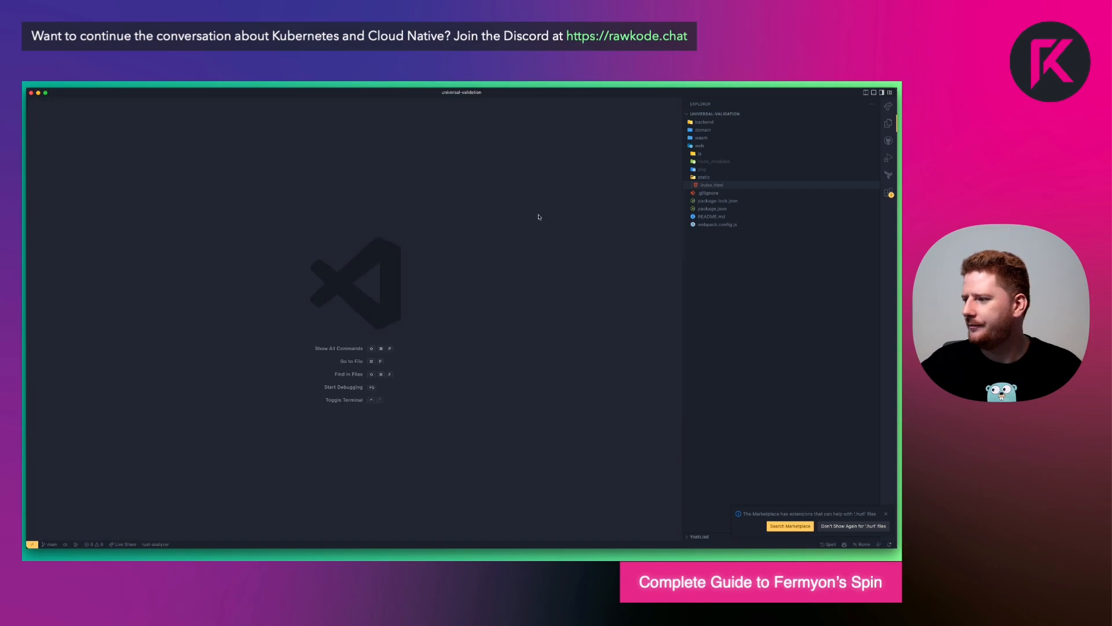
{"action": "left_click", "coordinate": [707, 161]}
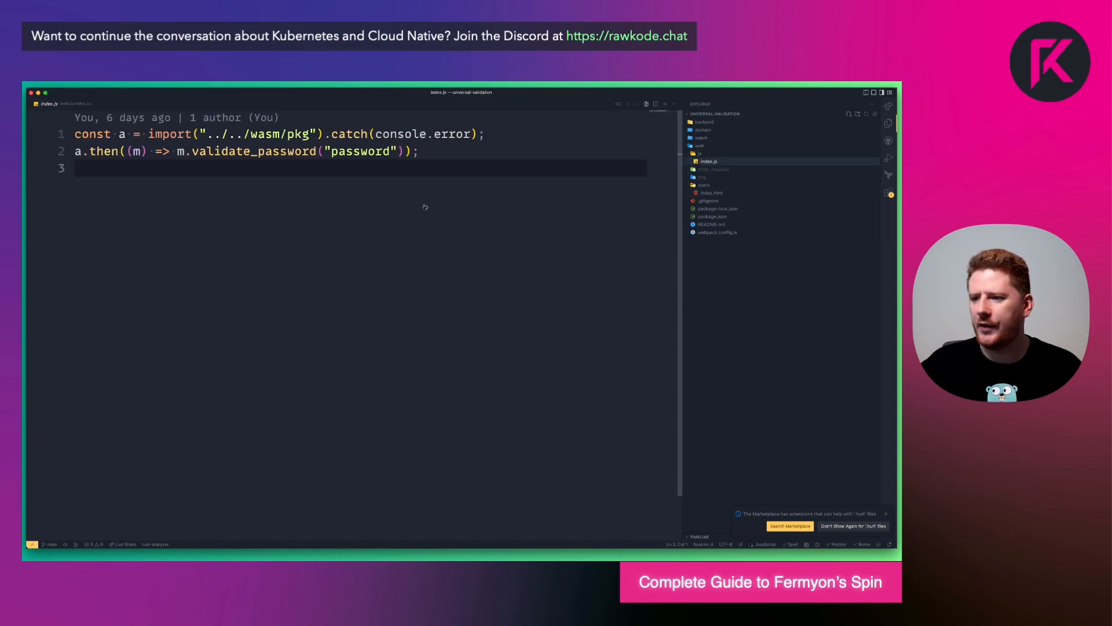
{"action": "type", "text": "123"}
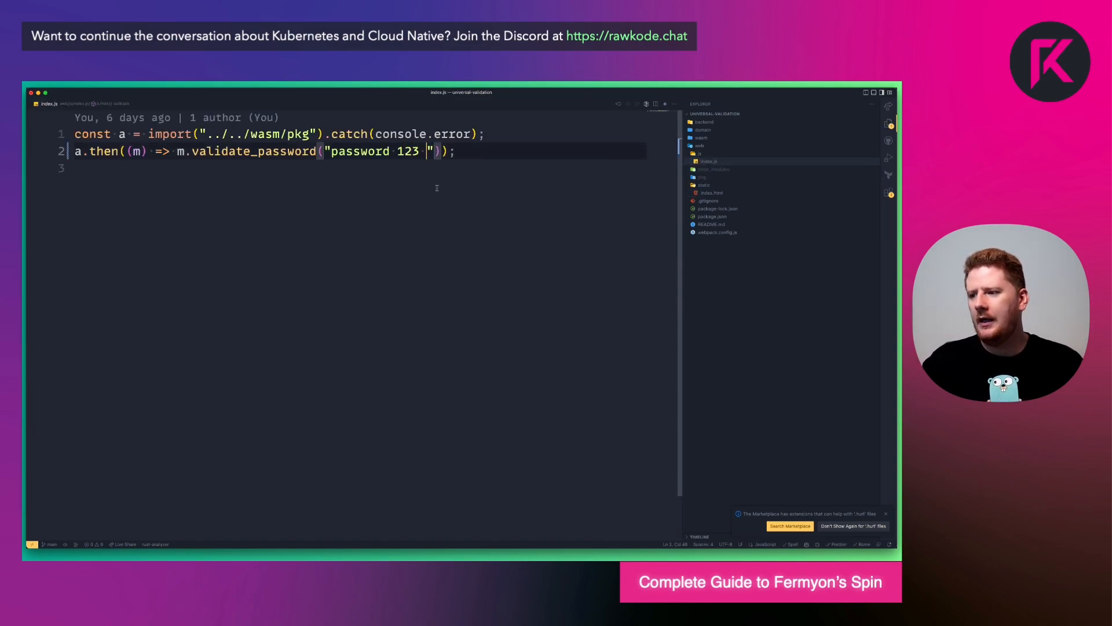
{"action": "type", "text": "password 1234"}
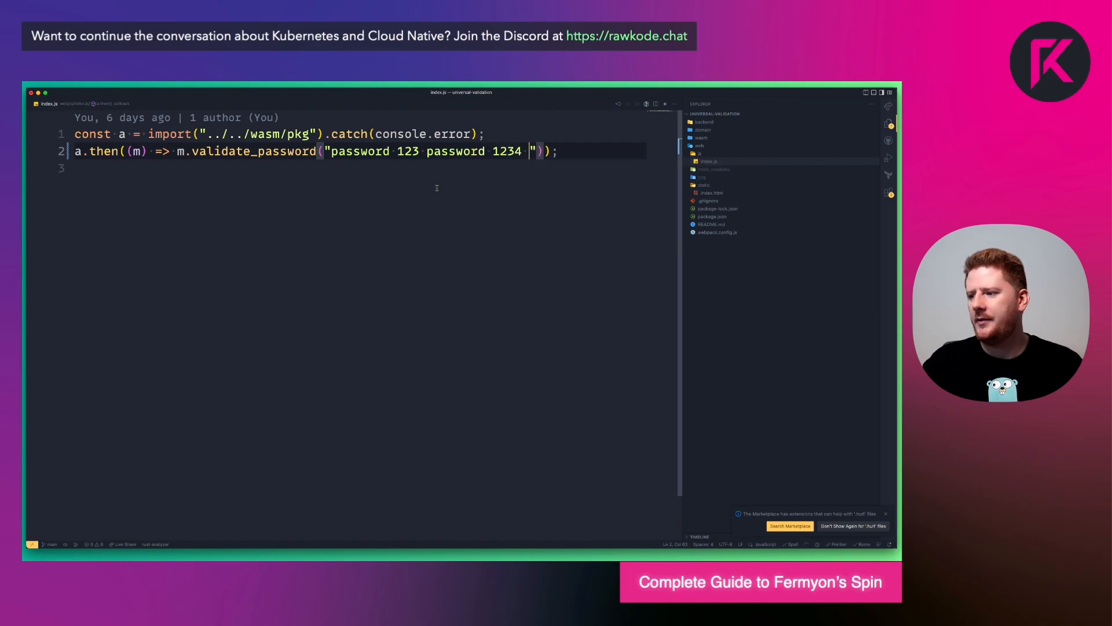
{"action": "type", "text": "password 2"}
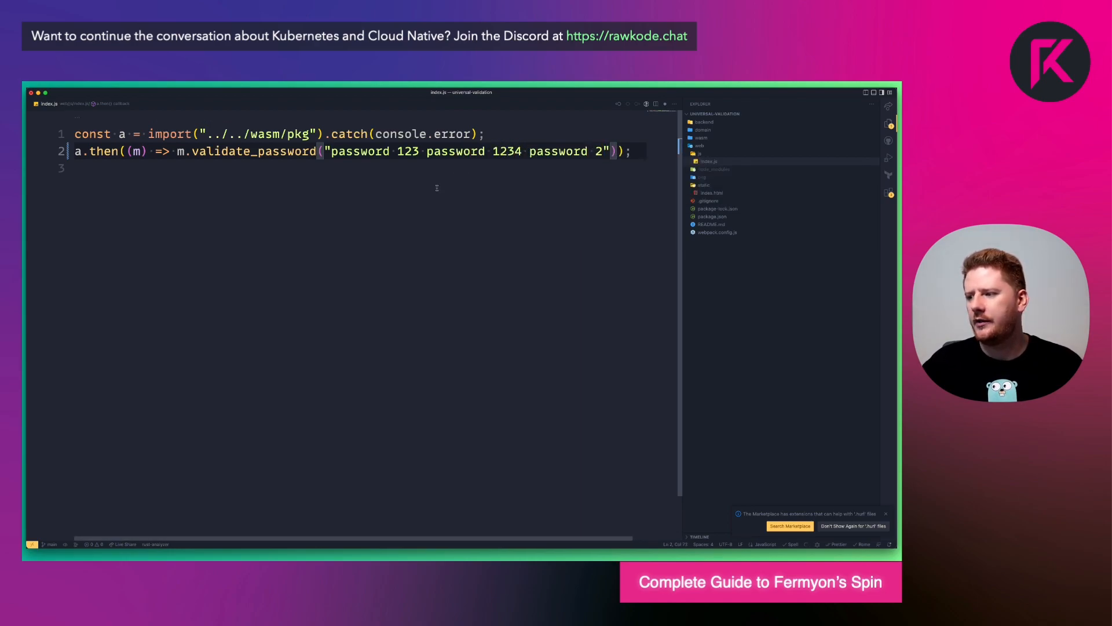